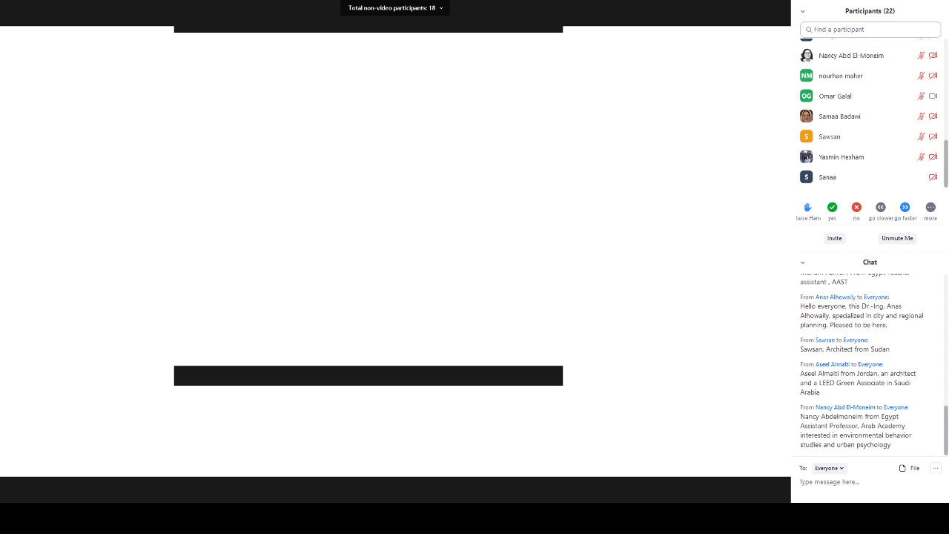
{"action": "scroll", "scroll_direction": "down", "scroll_amount": 3}
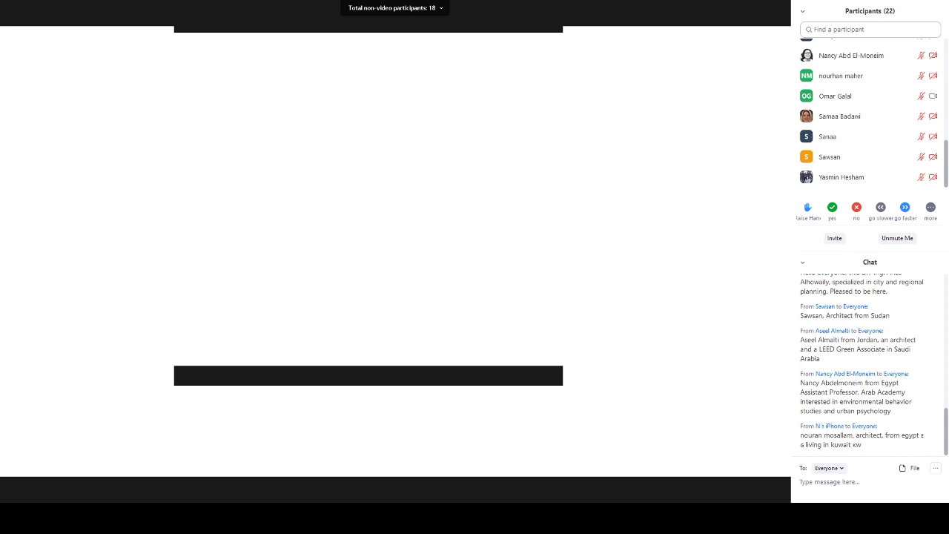
{"action": "scroll", "scroll_direction": "down", "scroll_amount": 3}
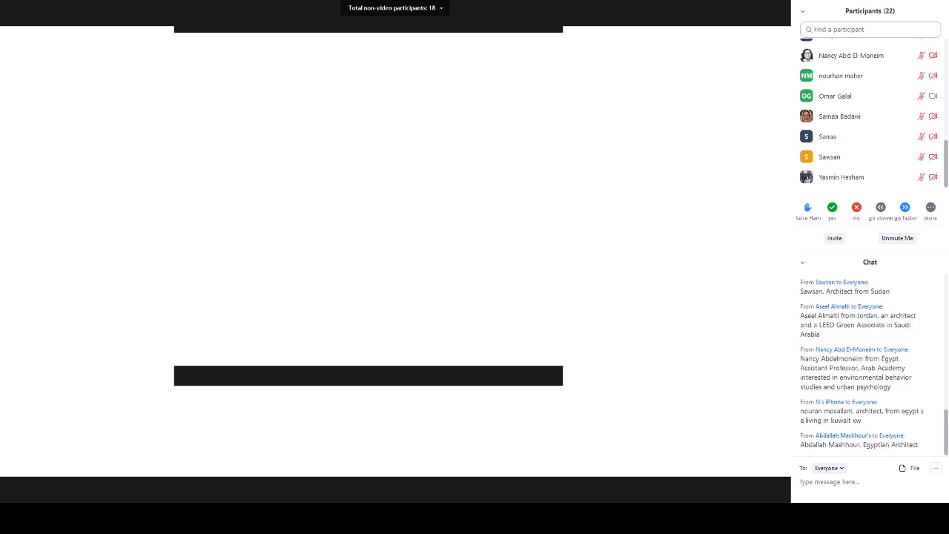